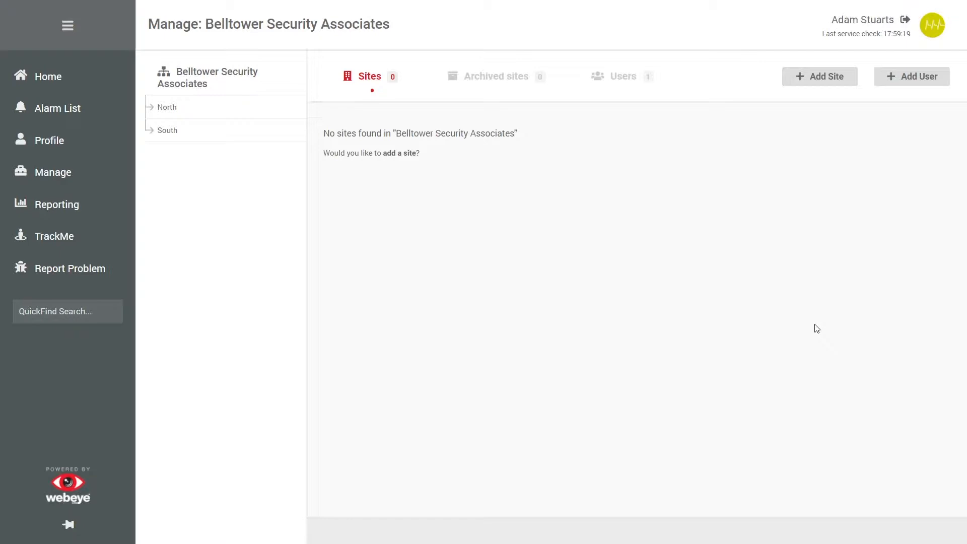
pyautogui.moveTo(302, 219)
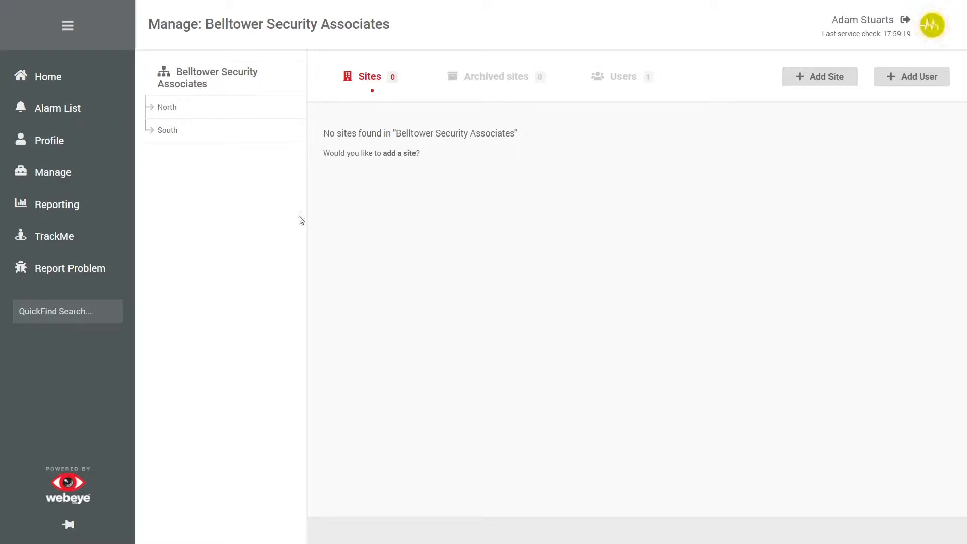
# Step: Show the Alarm History report behind the All Standard Alarms count for the whole group
pyautogui.click(56, 204)
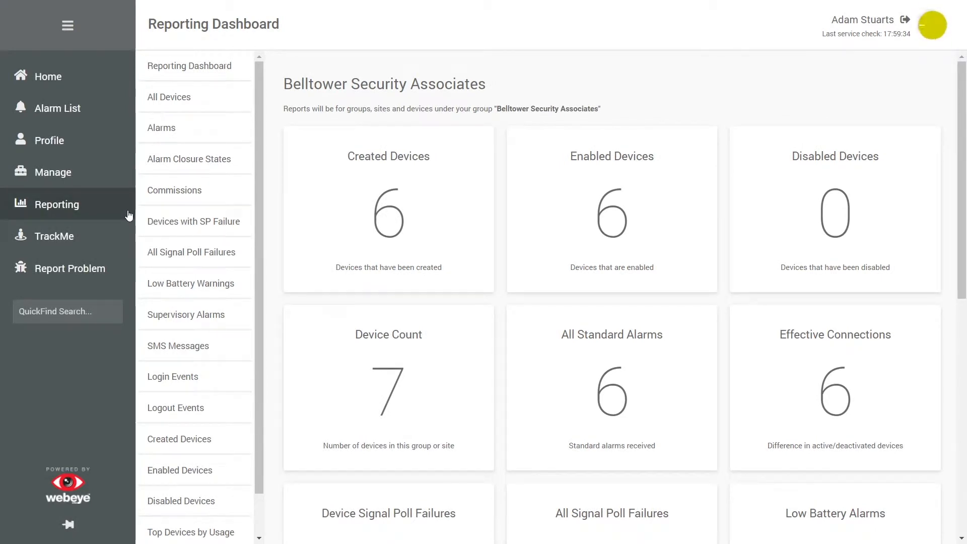
pyautogui.moveTo(362, 271)
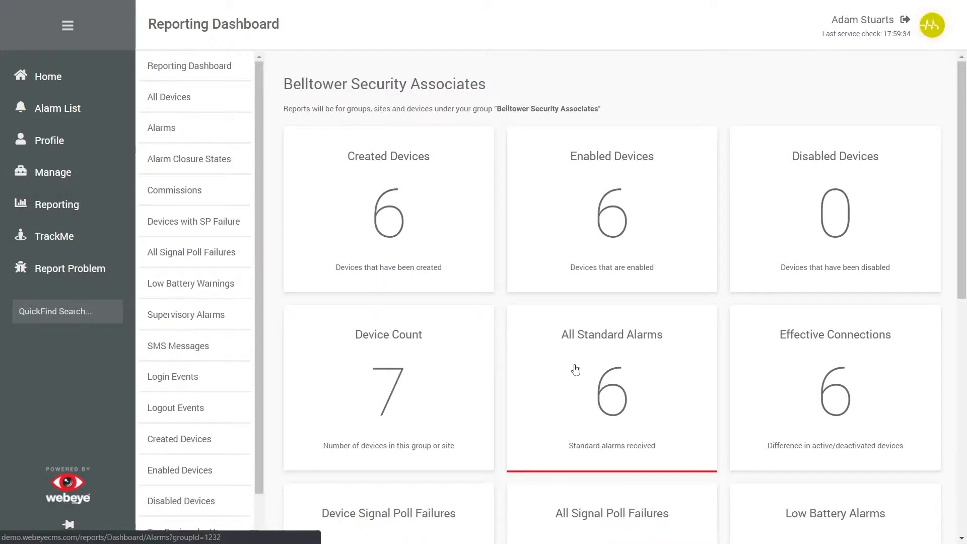
pyautogui.click(161, 128)
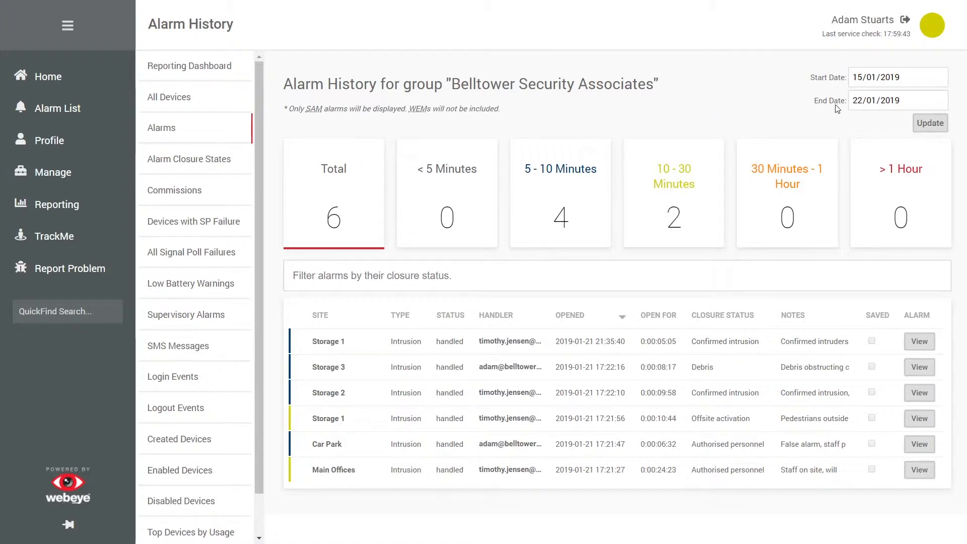
pyautogui.click(891, 77)
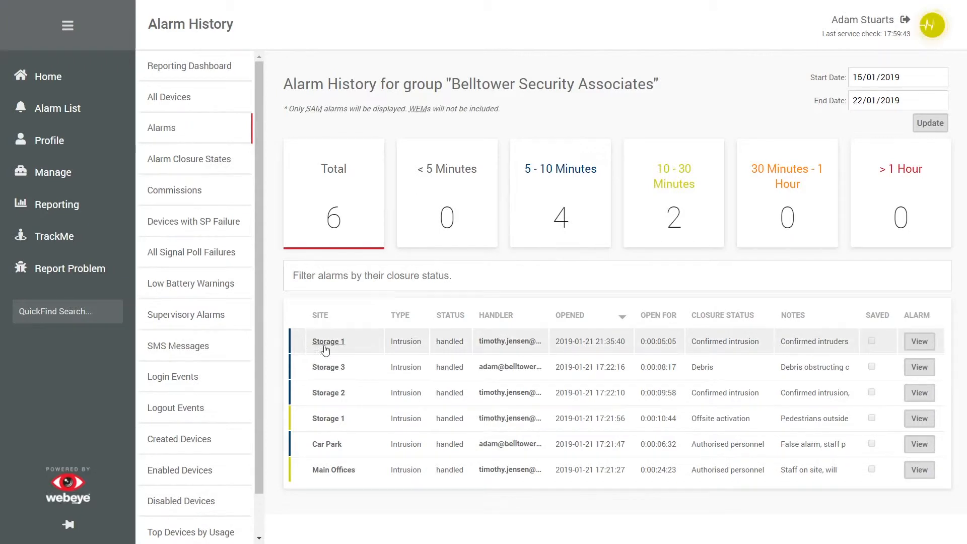
pyautogui.moveTo(327, 344)
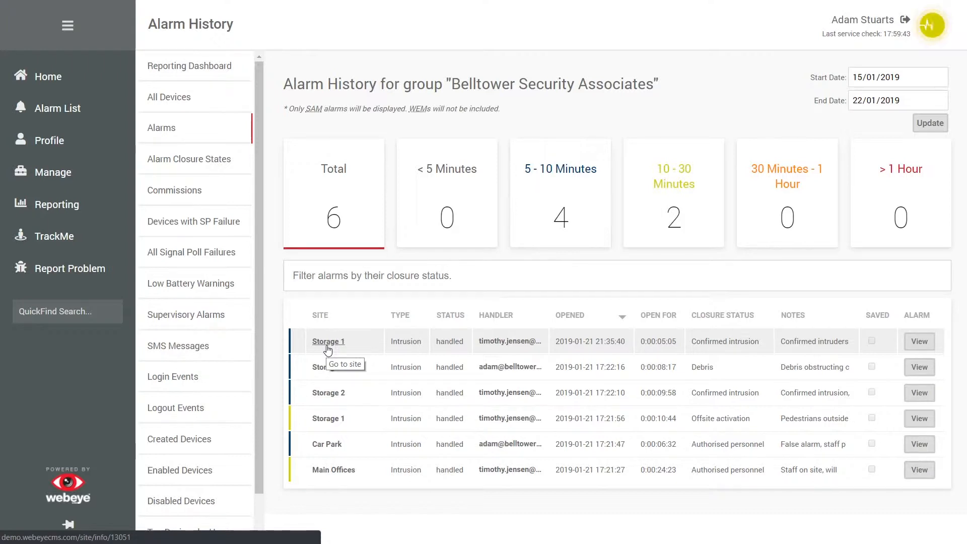
pyautogui.moveTo(218, 303)
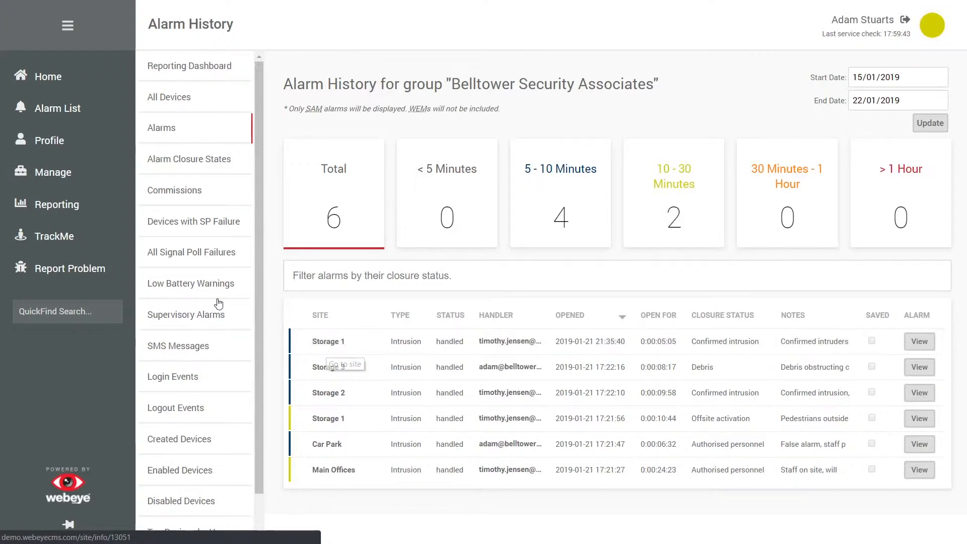
# Step: Review Low Battery Warnings with start date 15/01/2018, then return to the group hierarchy
pyautogui.click(191, 283)
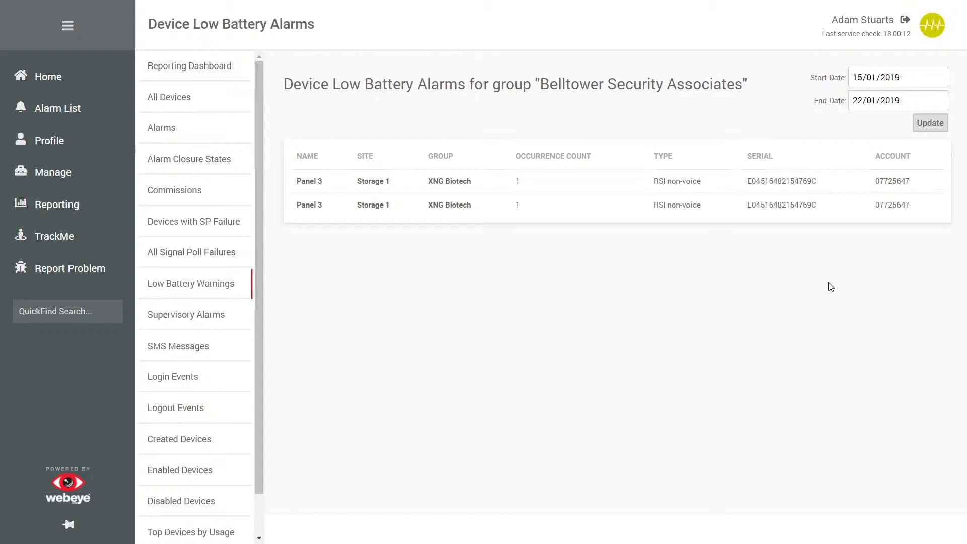
pyautogui.click(894, 77)
pyautogui.write('8')
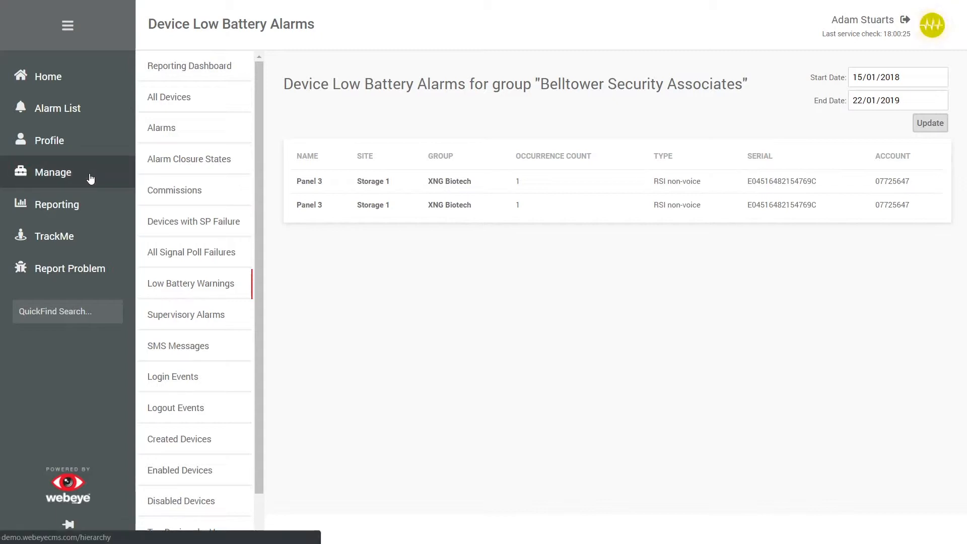
pyautogui.click(52, 172)
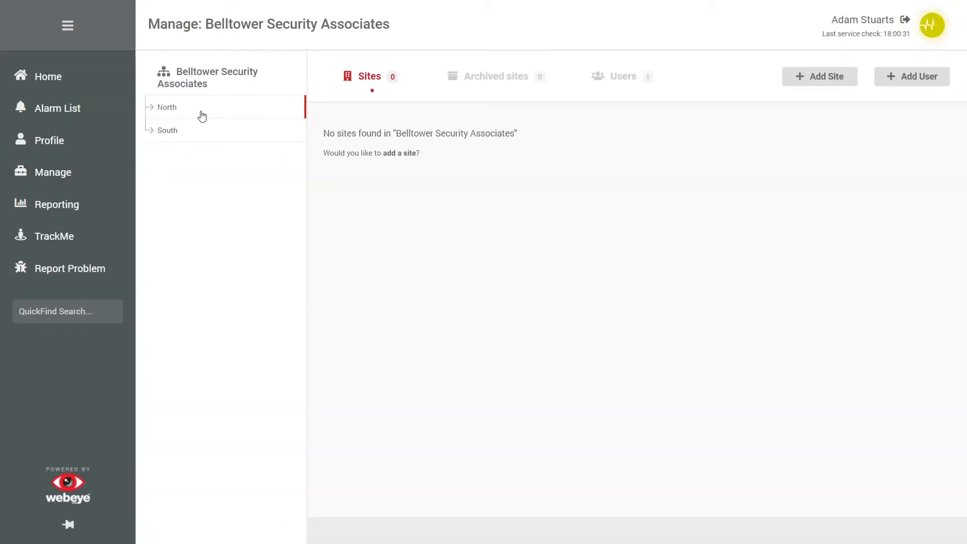
# Step: Show North's reporting dashboard, then its management page with four client groups
pyautogui.click(166, 107)
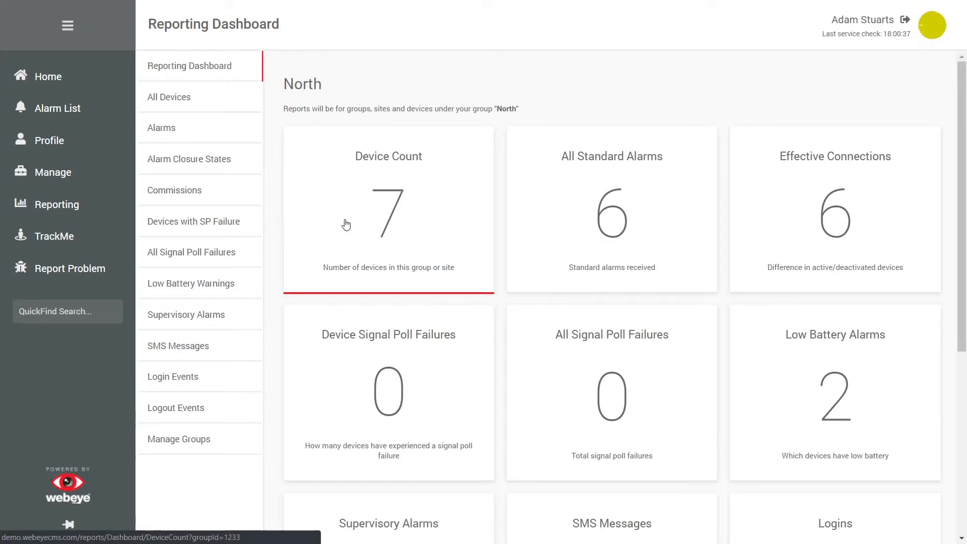
pyautogui.click(52, 172)
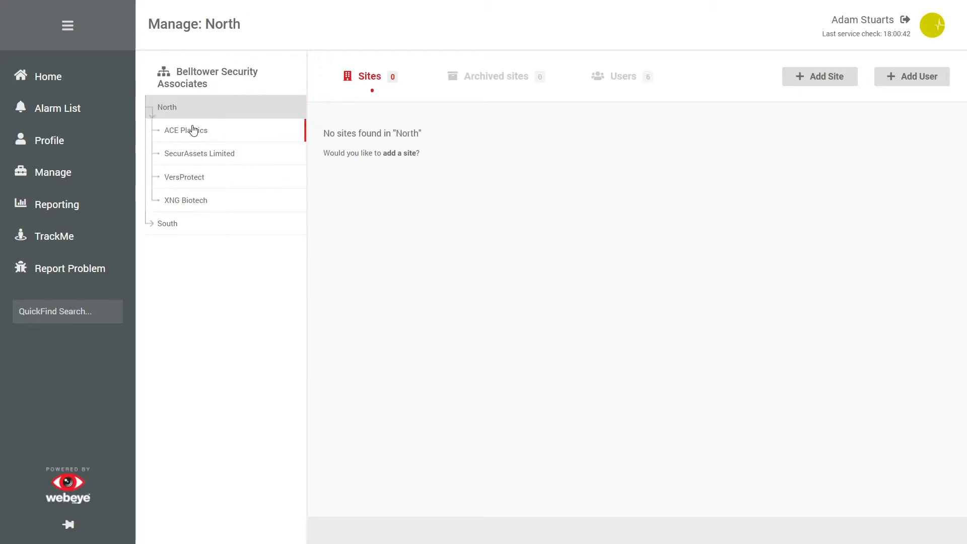
# Step: Show the reporting dashboard for the ACE Plastics Head Office site
pyautogui.click(186, 130)
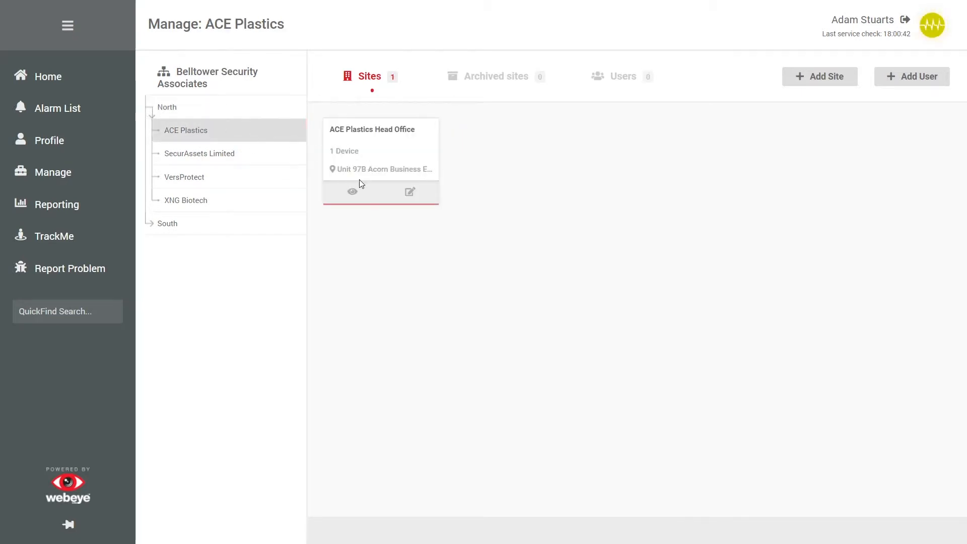
pyautogui.click(352, 192)
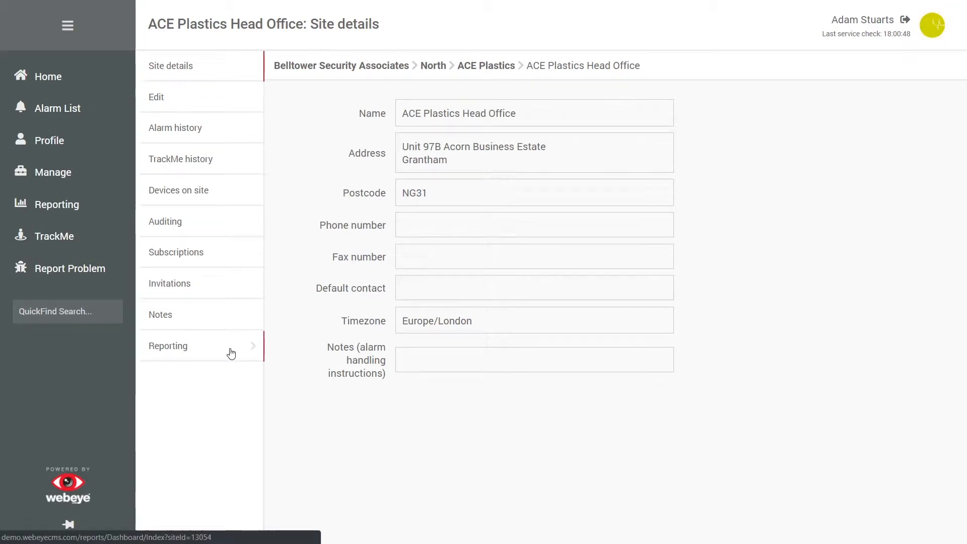
pyautogui.click(168, 346)
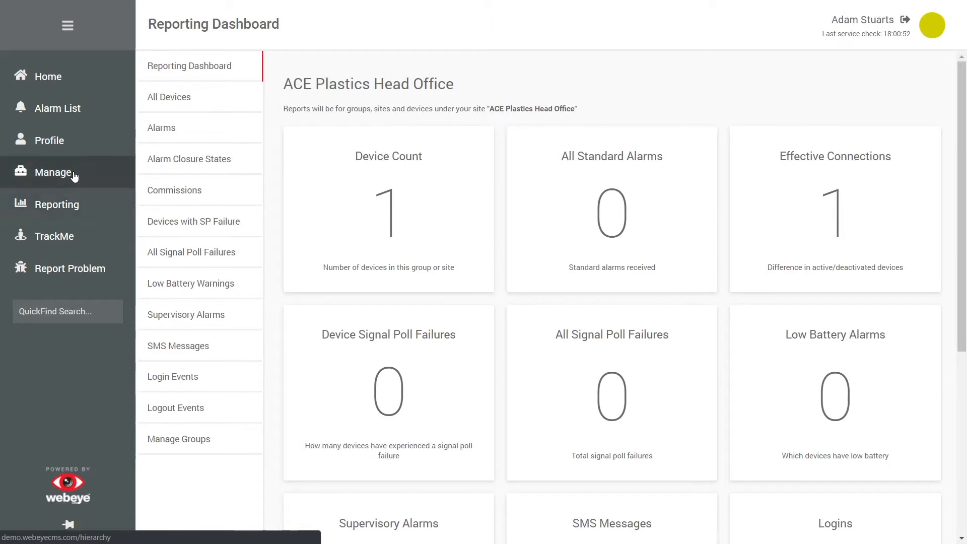
# Step: Return to the hierarchy and list SecurAssets Limited's sites, including Main Offices
pyautogui.click(52, 172)
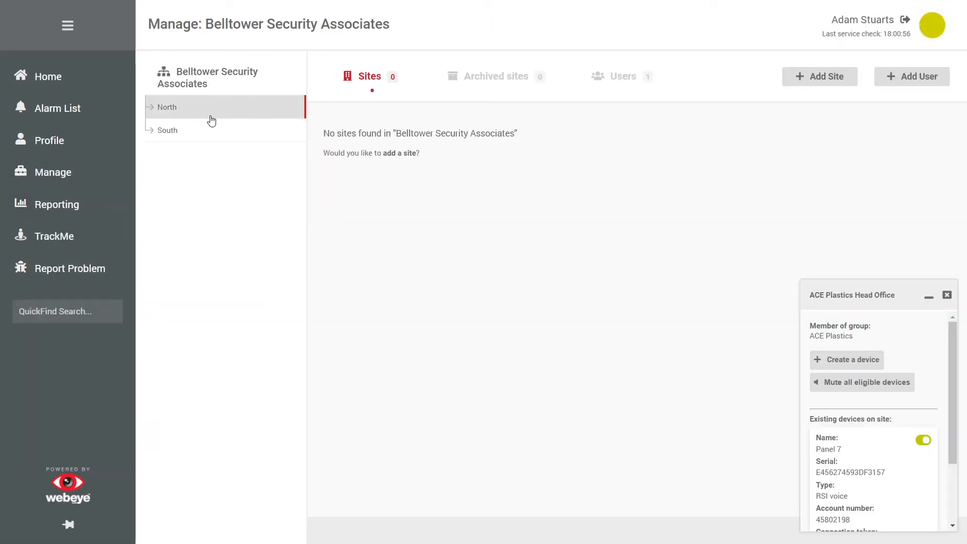
pyautogui.click(199, 153)
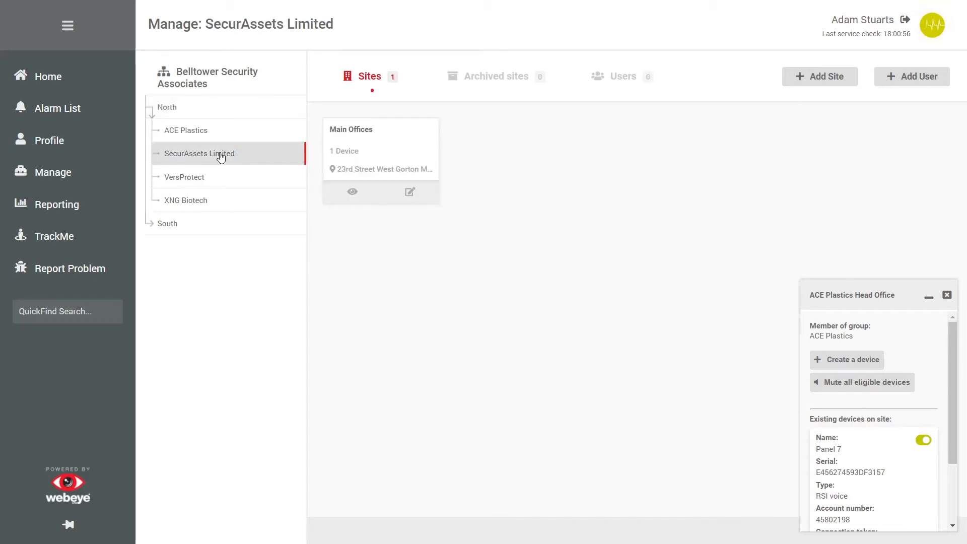